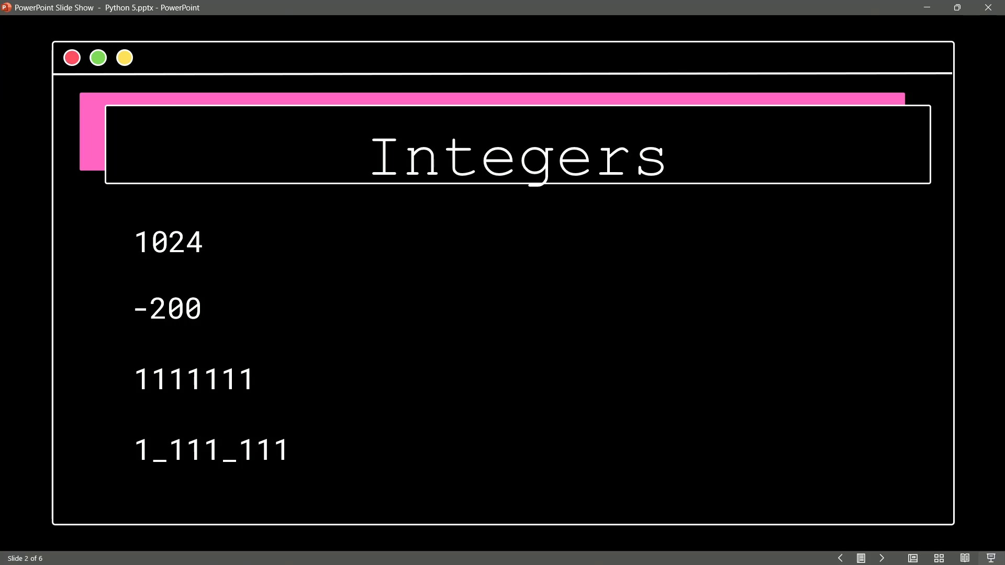
# Step: Advance the slideshow to slide 3, Floating Point Numbers, showing 12.5, 4.0 and -120.5
pyautogui.click(882, 559)
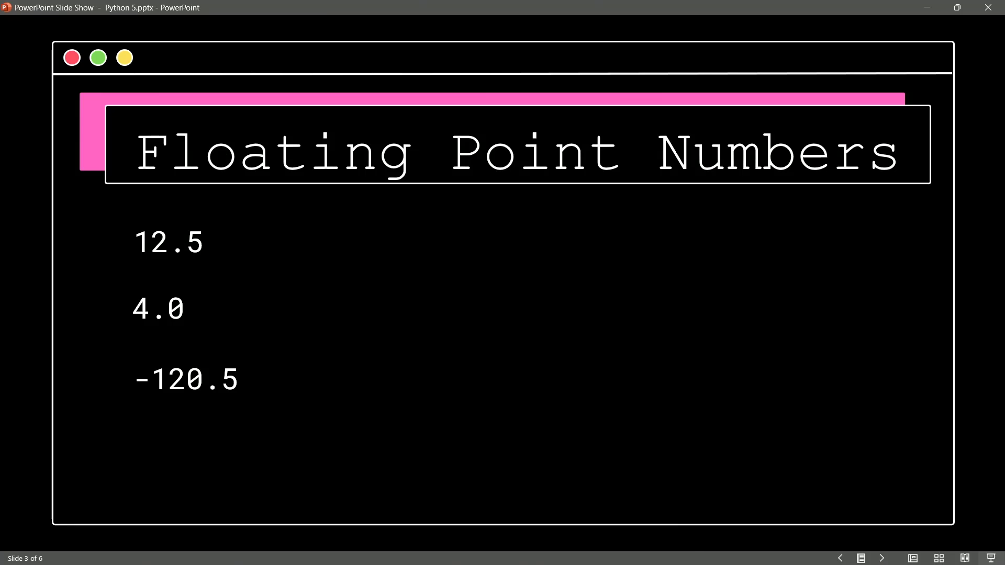
# Step: Advance the slideshow to slide 4, Boolean, listing True and False
pyautogui.click(883, 559)
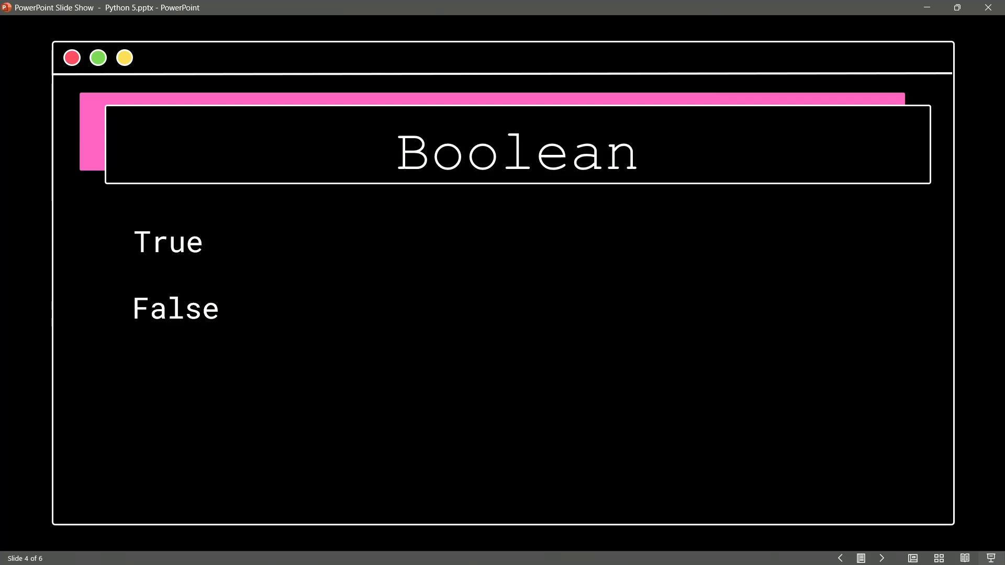
pyautogui.moveTo(587, 101)
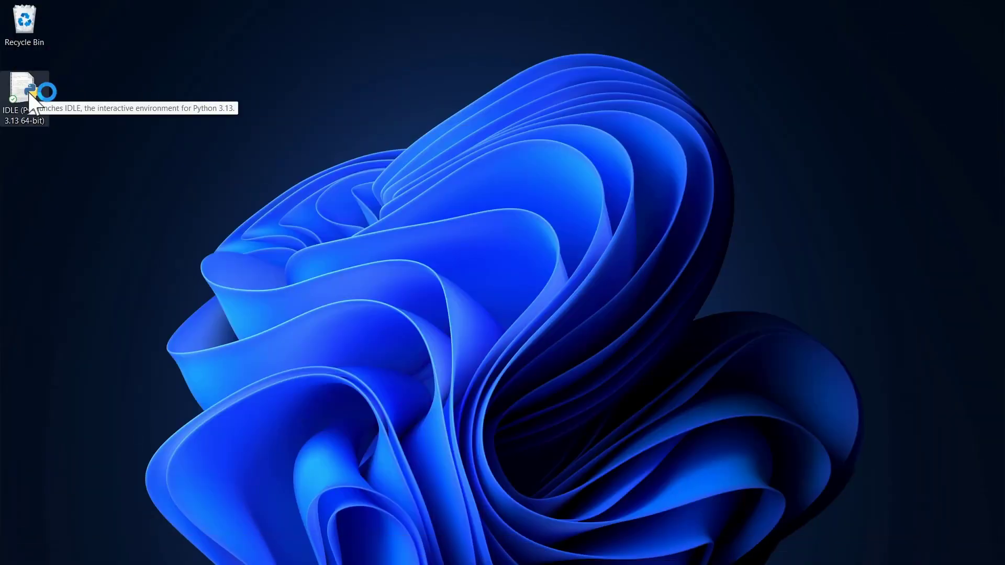
# Step: Launch IDLE and run print(False>True) in the shell, which prints False
pyautogui.doubleClick(24, 89)
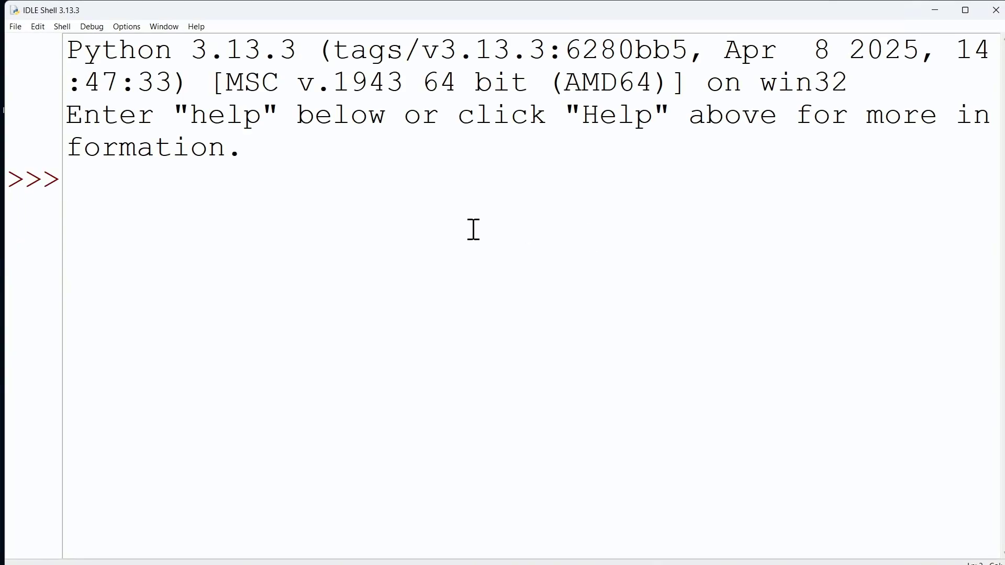
pyautogui.write('print')
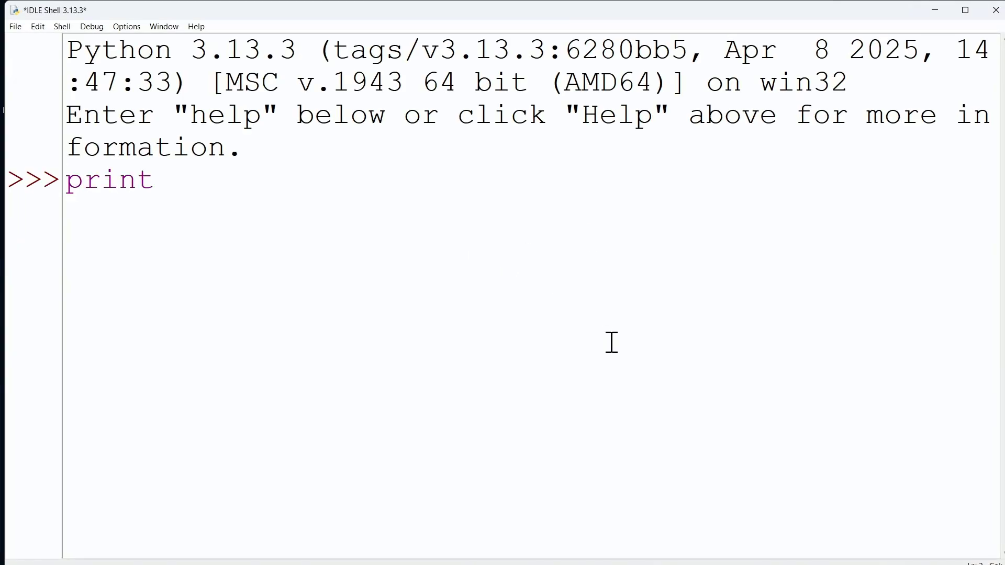
pyautogui.write('(F')
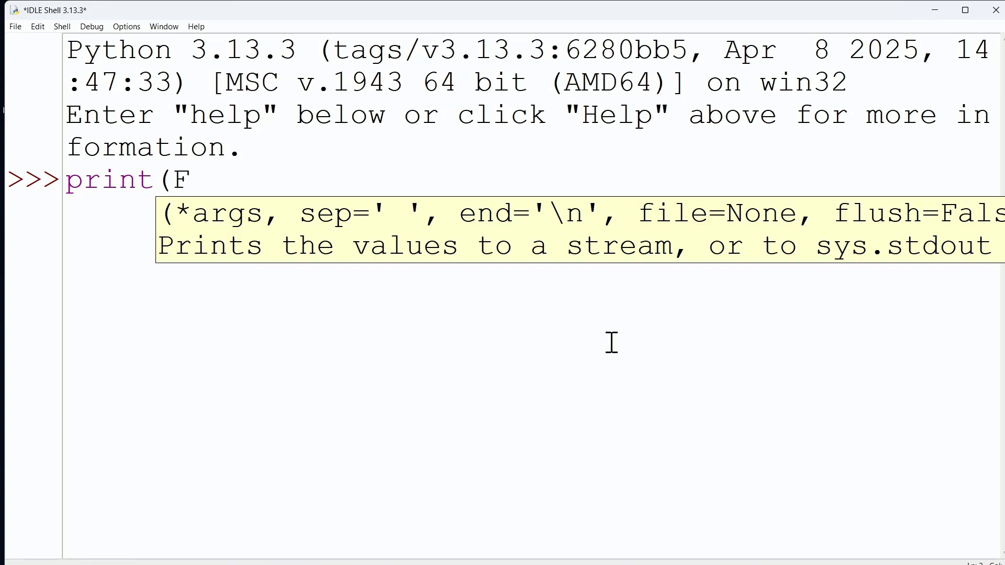
pyautogui.write('alse>')
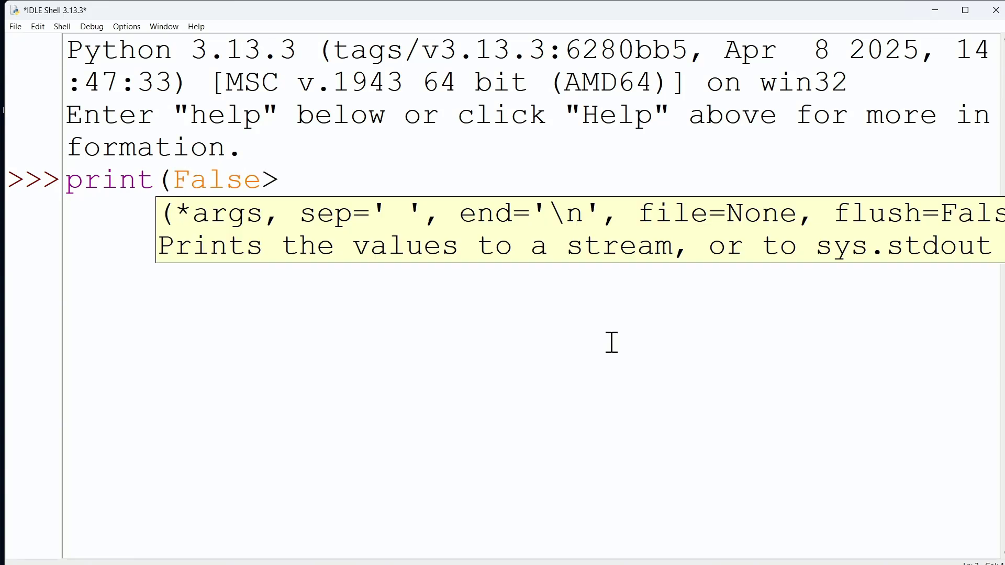
pyautogui.write('>True')
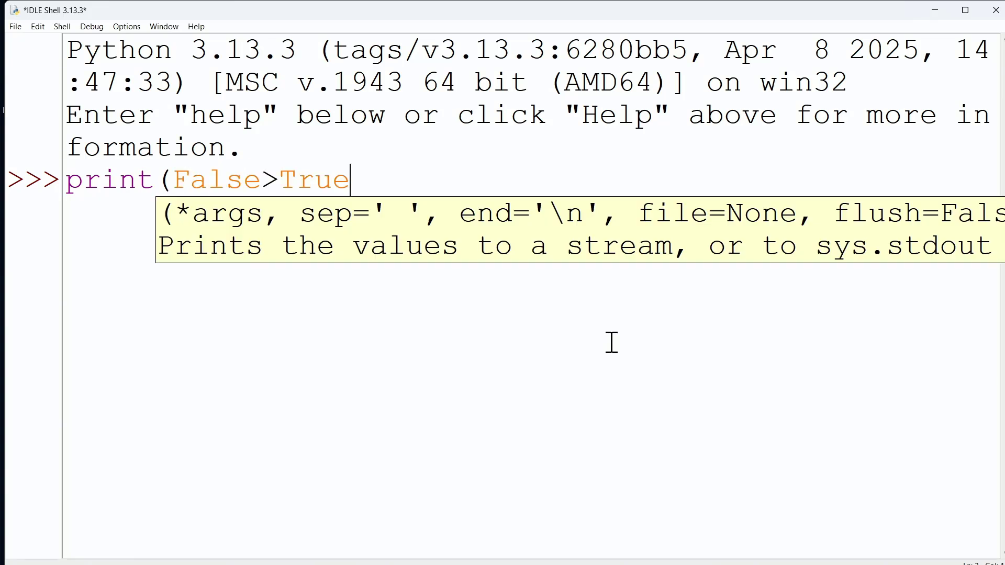
pyautogui.write(')')
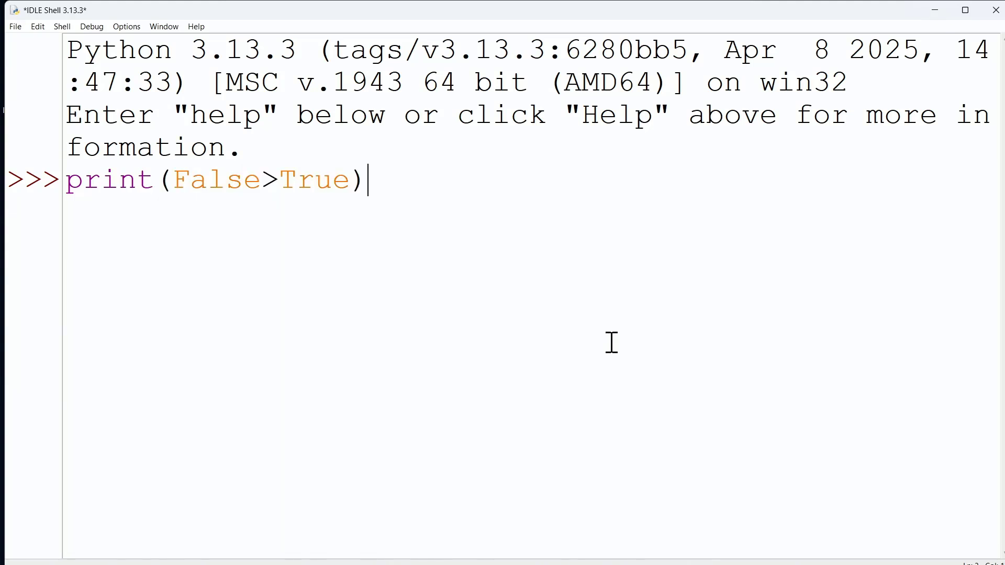
pyautogui.moveTo(614, 282)
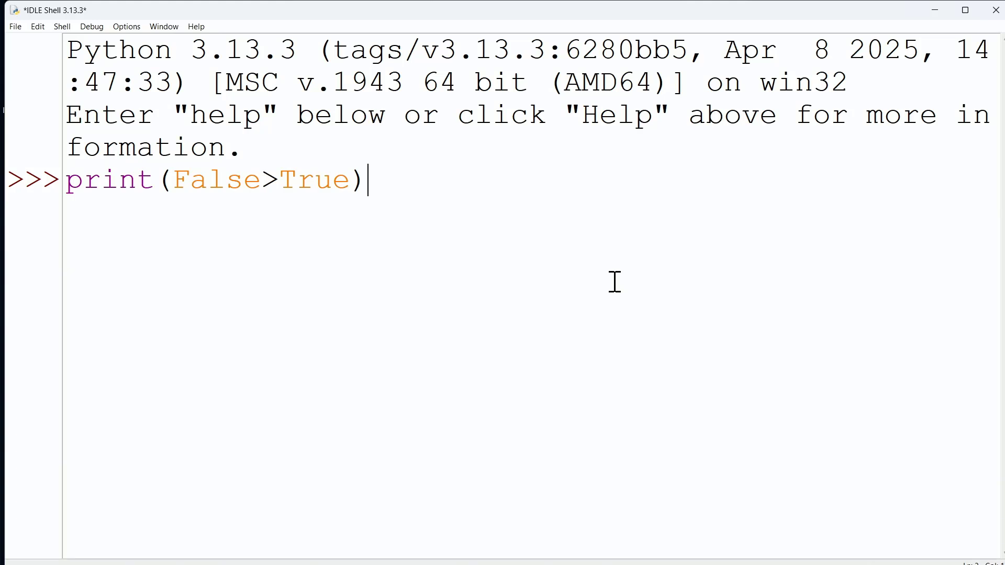
pyautogui.press('Return')
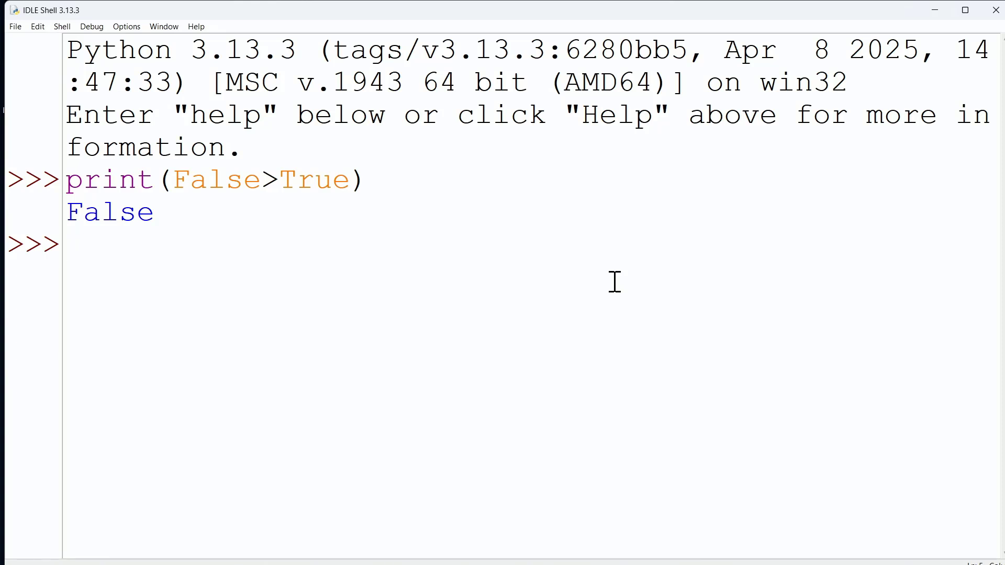
pyautogui.moveTo(537, 254)
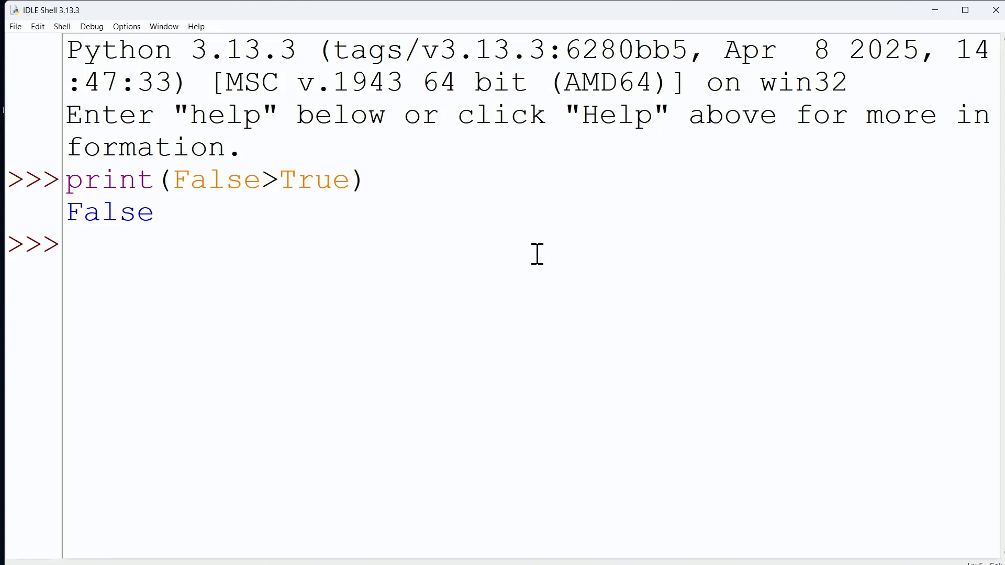
pyautogui.moveTo(557, 218)
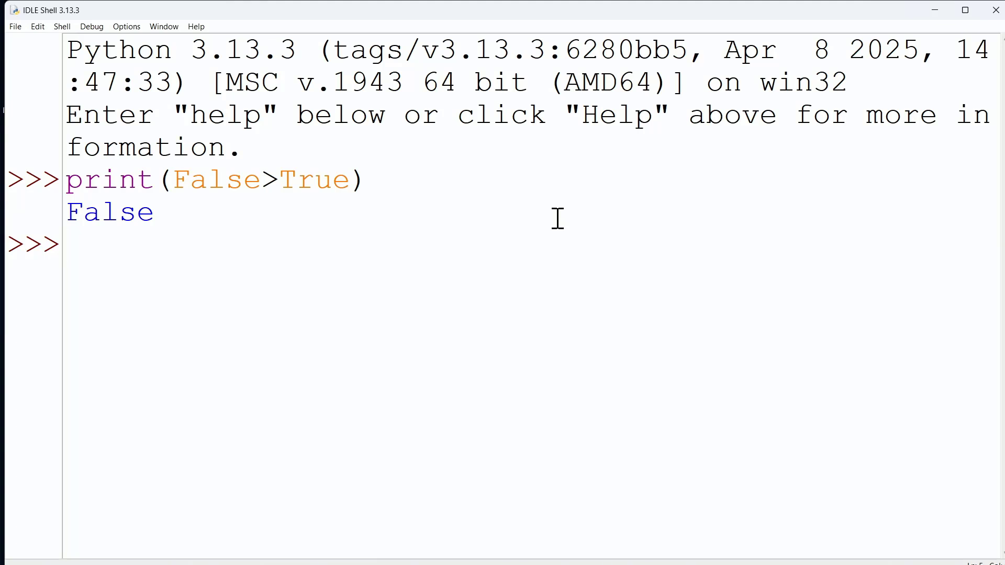
pyautogui.moveTo(935, 10)
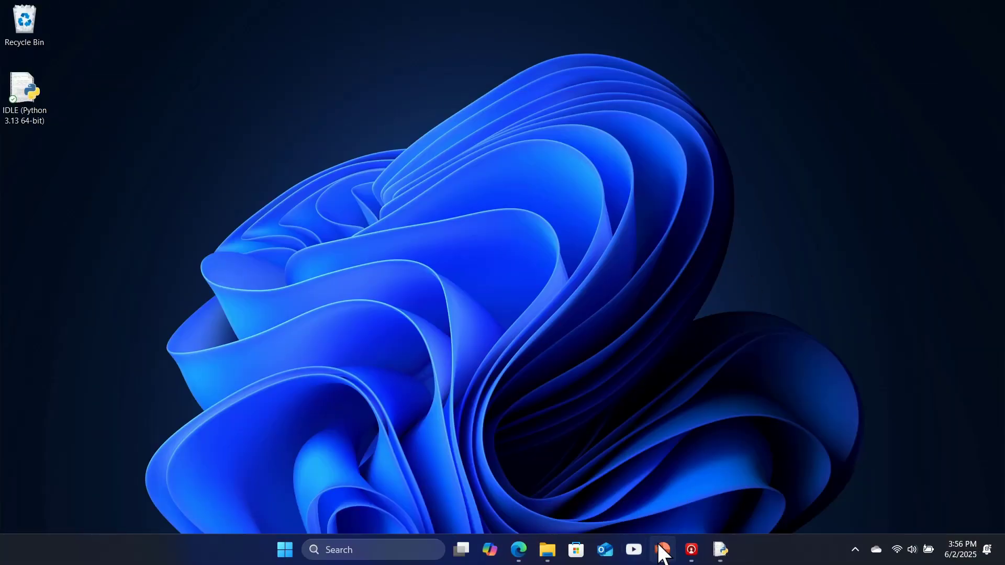
pyautogui.click(663, 549)
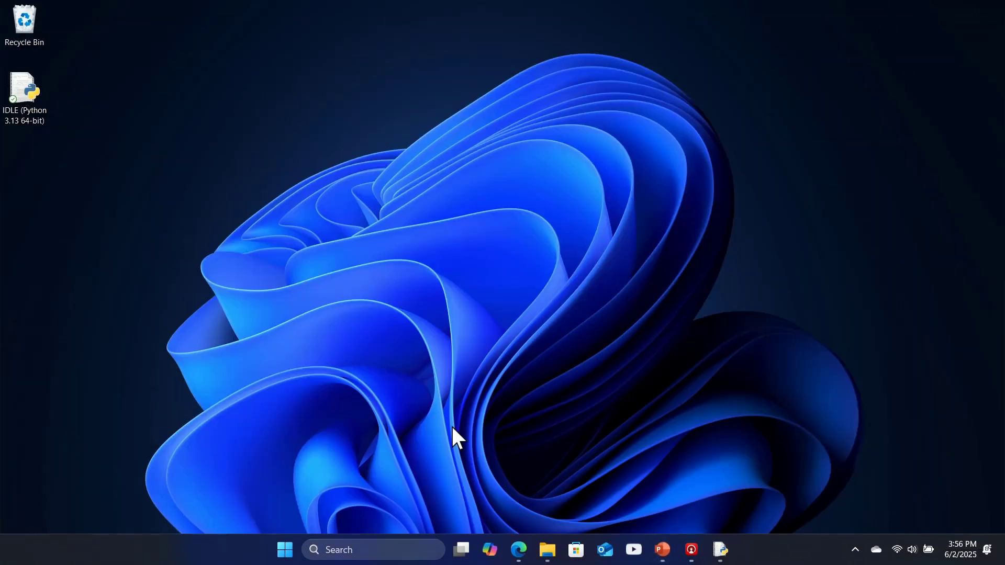
# Step: Reopen IDLE and run print("2") and print(2), each printing 2
pyautogui.doubleClick(24, 90)
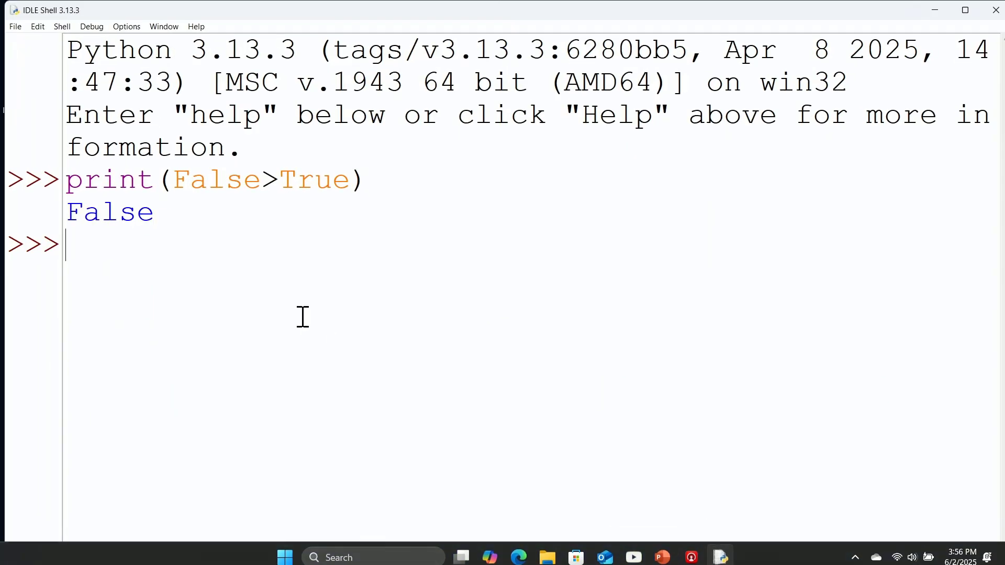
pyautogui.write('print')
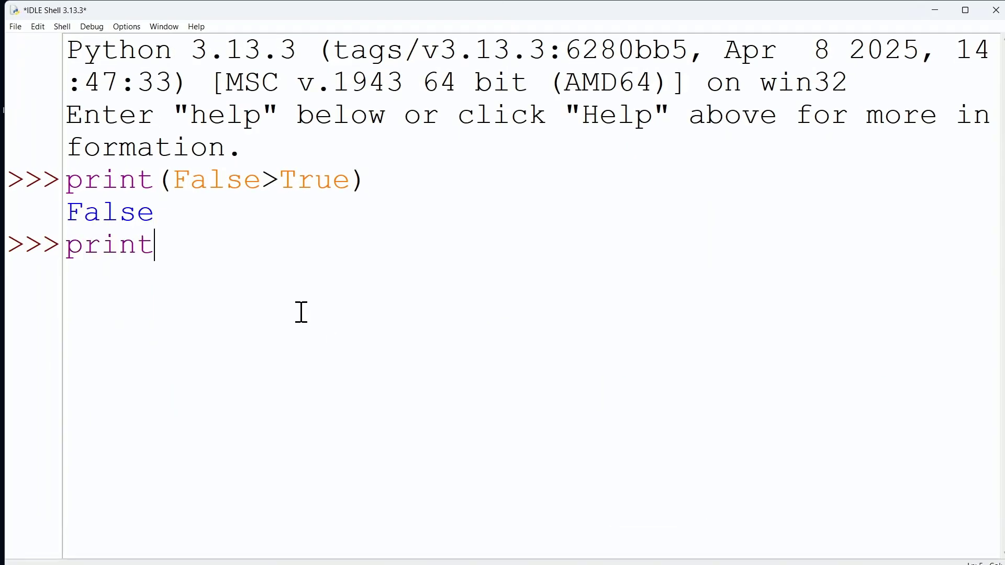
pyautogui.write('("')
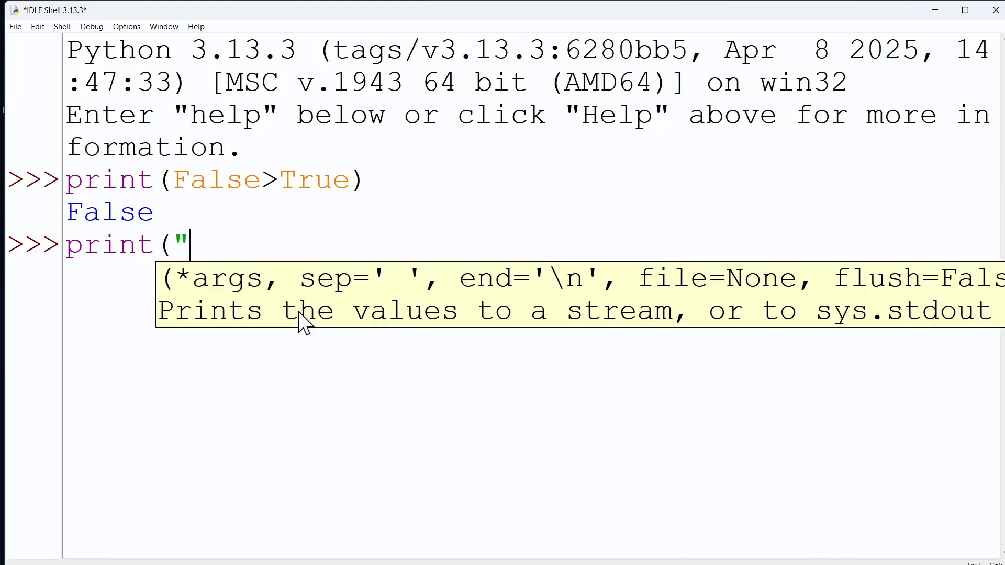
pyautogui.write('2")')
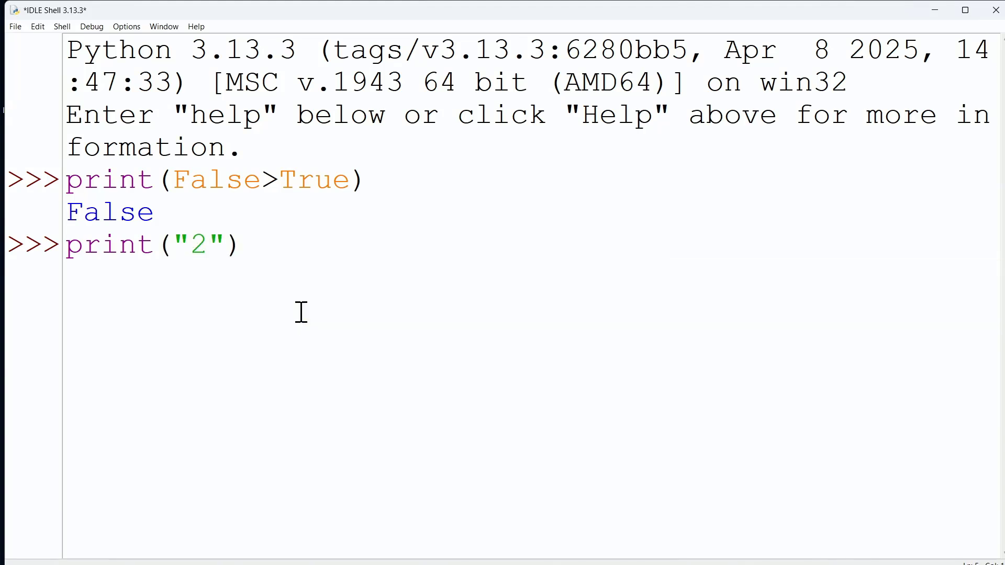
pyautogui.press('Return')
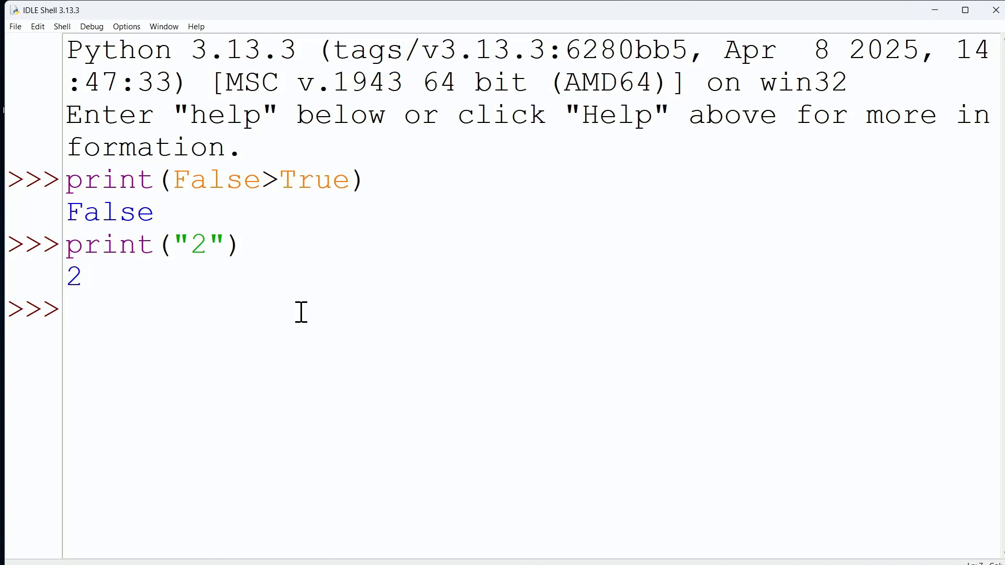
pyautogui.write('print(2')
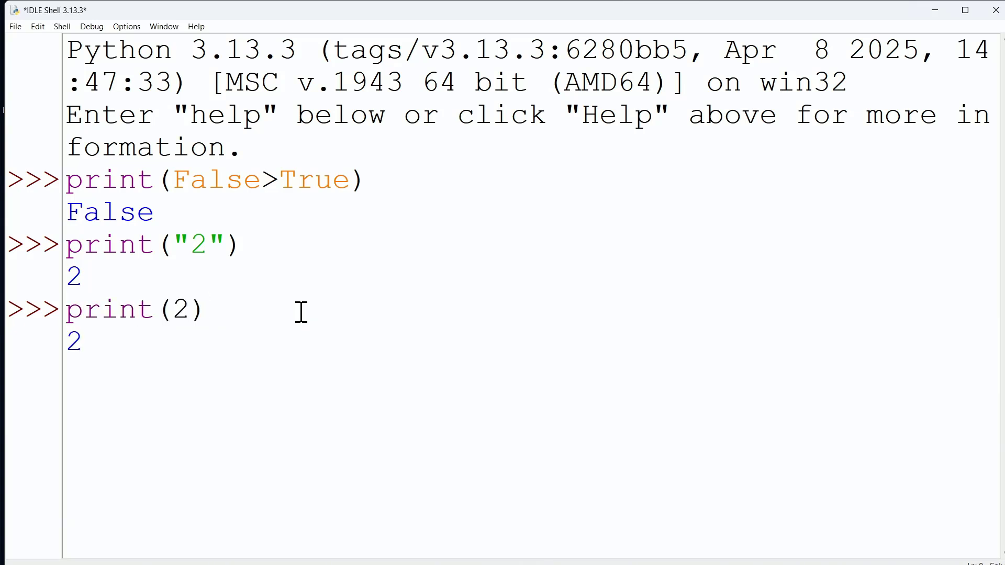
pyautogui.press('Return')
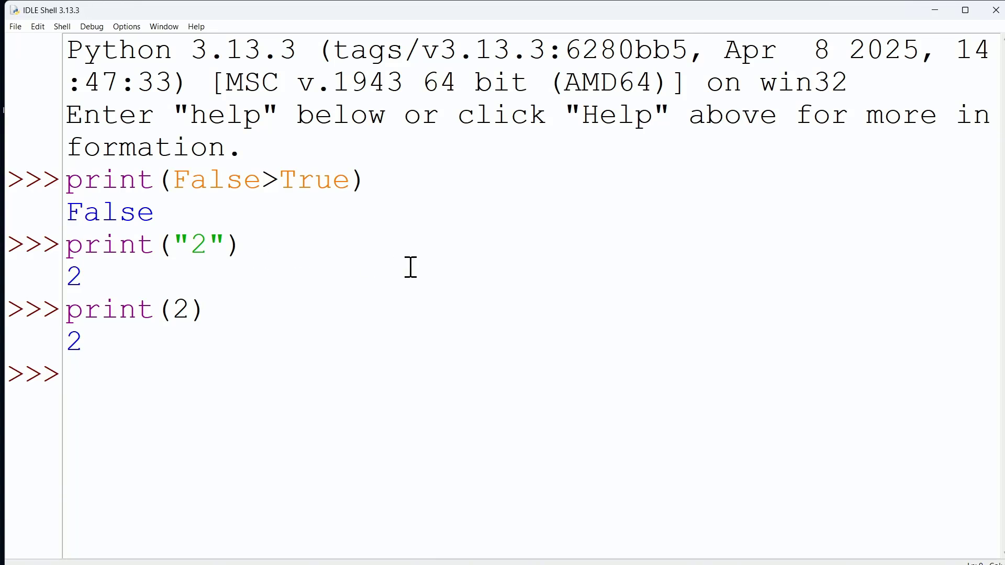
pyautogui.moveTo(162, 251)
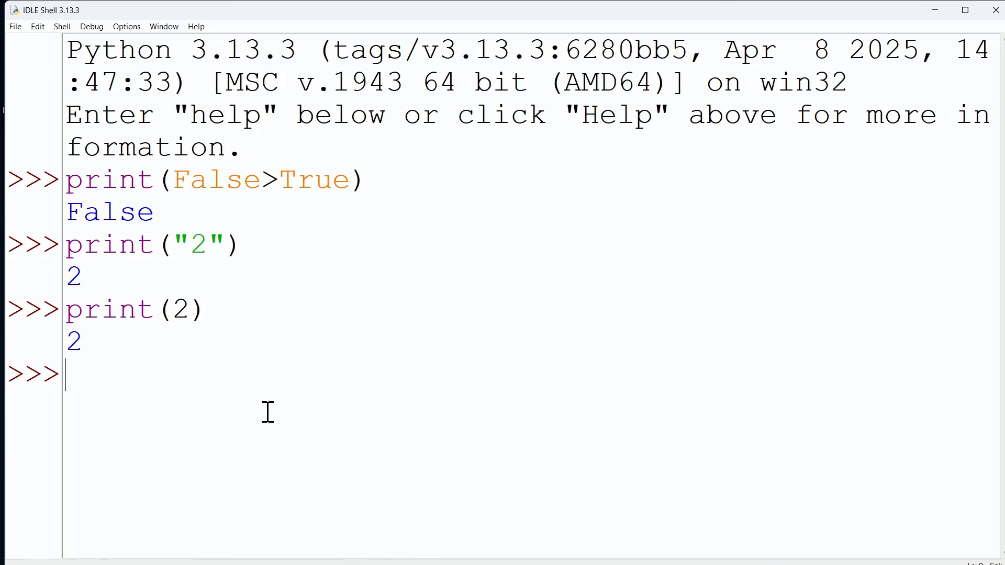
pyautogui.moveTo(757, 297)
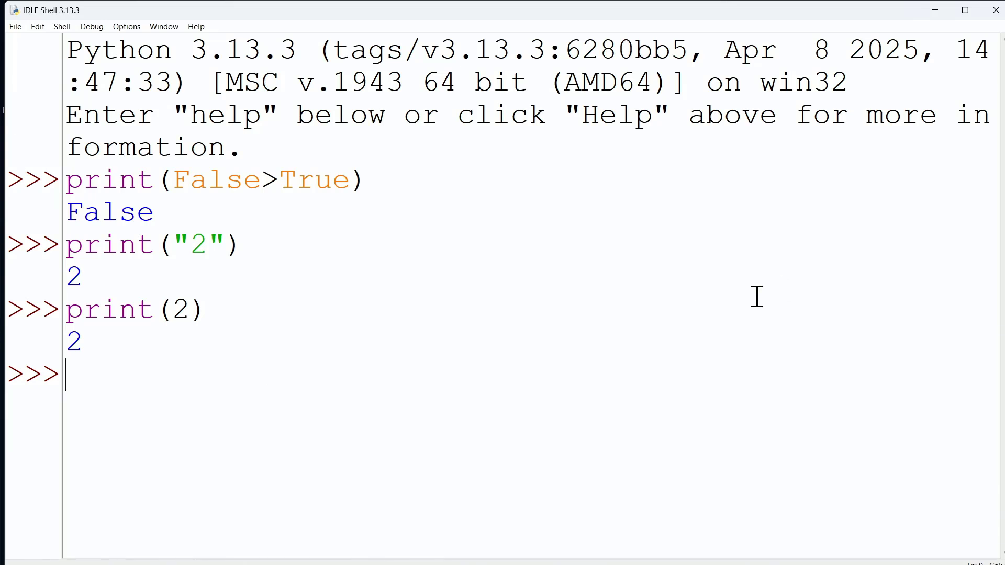
pyautogui.moveTo(237, 324)
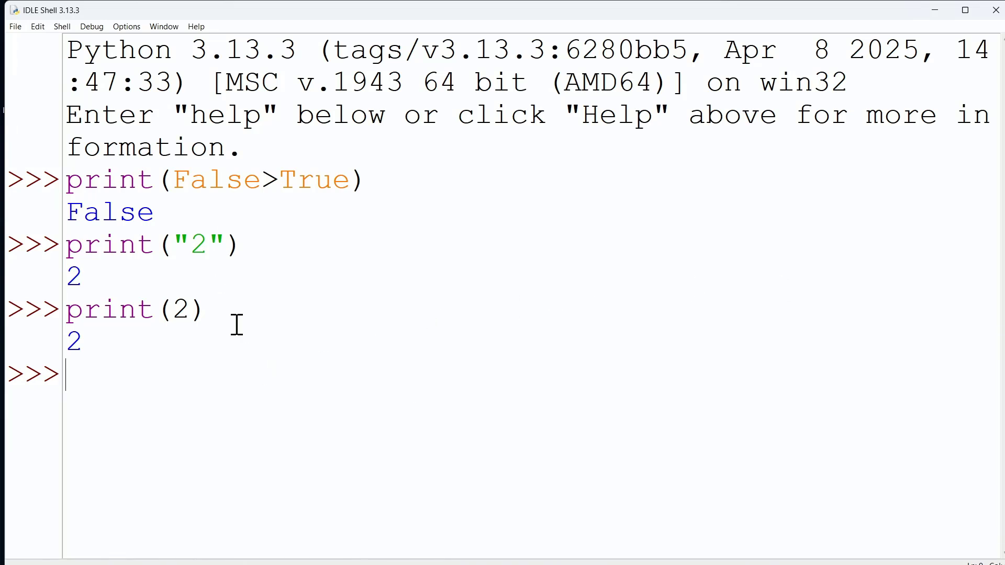